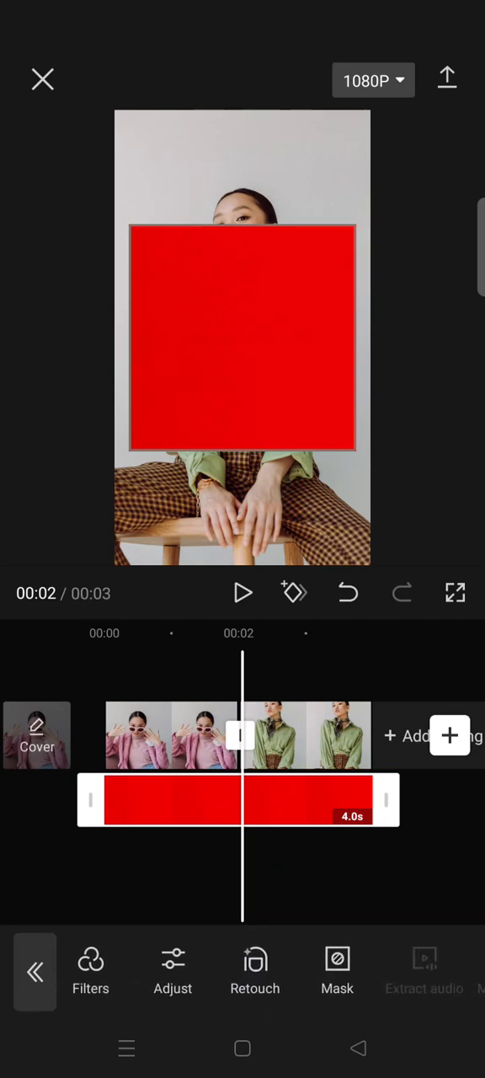
Mask the red overlay with the Heart shape at zero feather
click(337, 968)
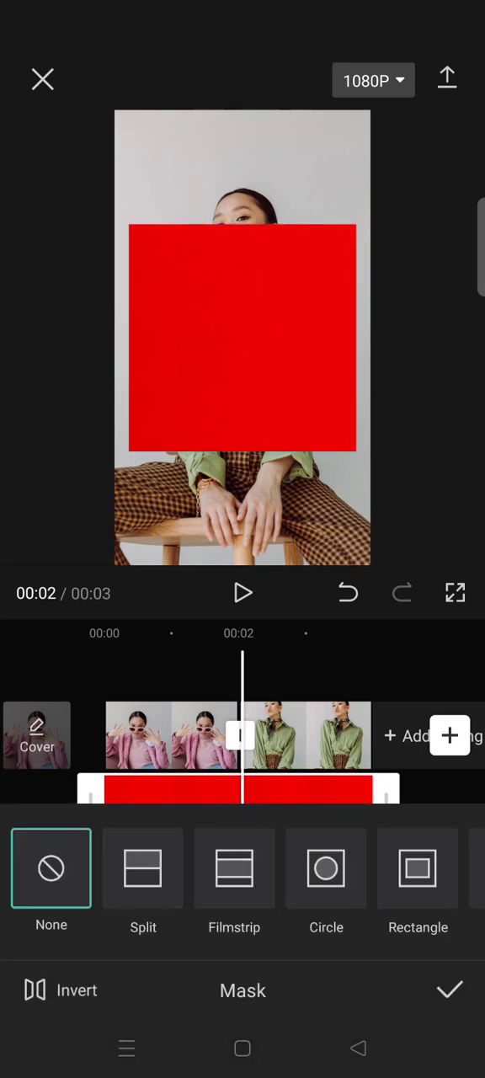
click(392, 868)
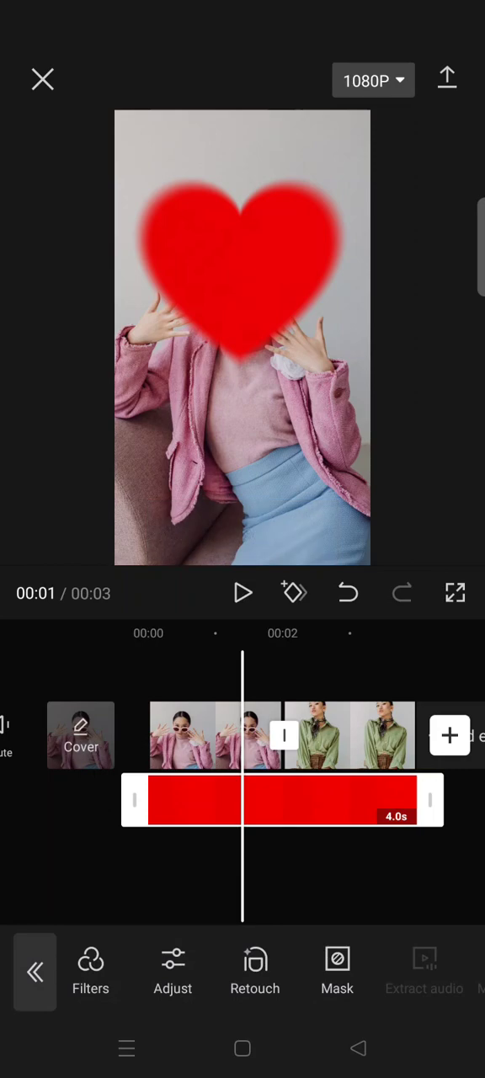
click(348, 592)
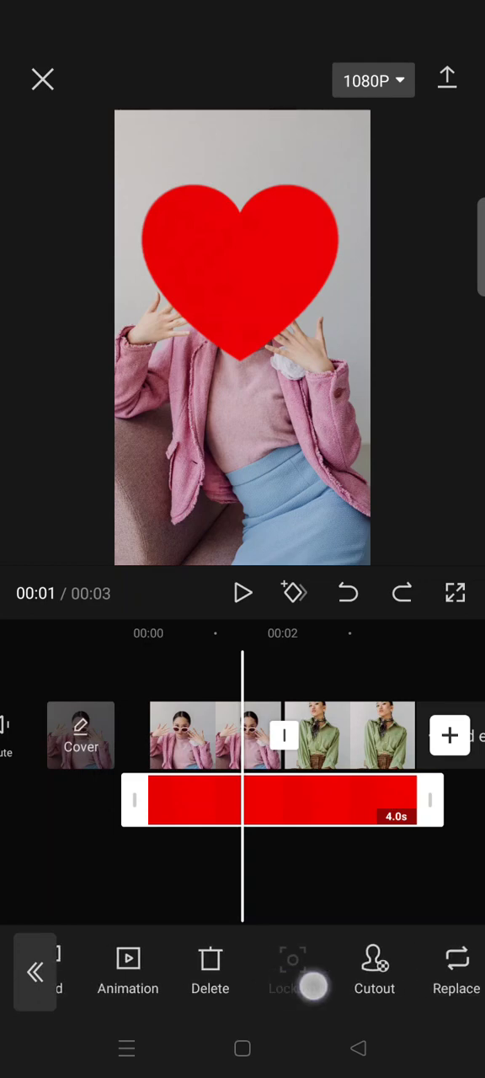
Apply the Puzzle combo animation to the red heart overlay
click(128, 968)
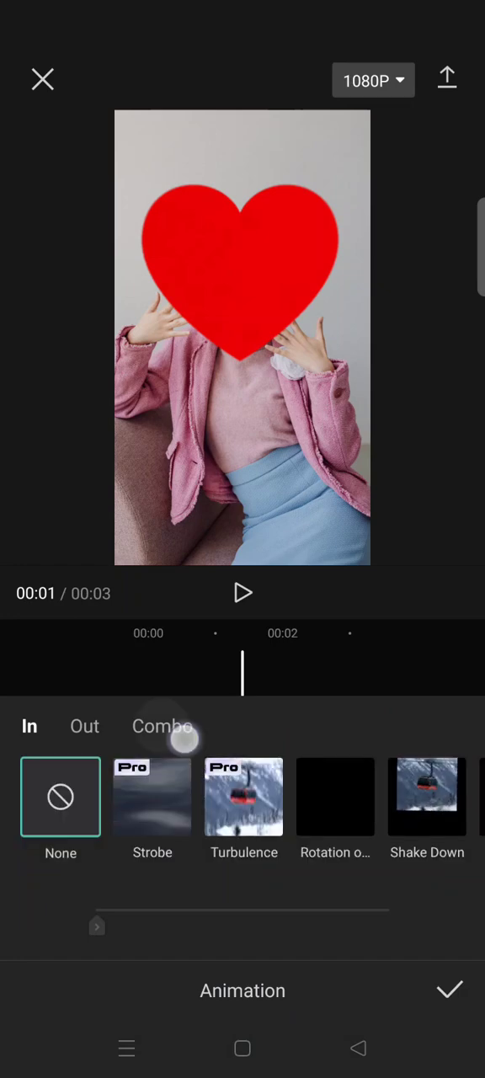
click(161, 726)
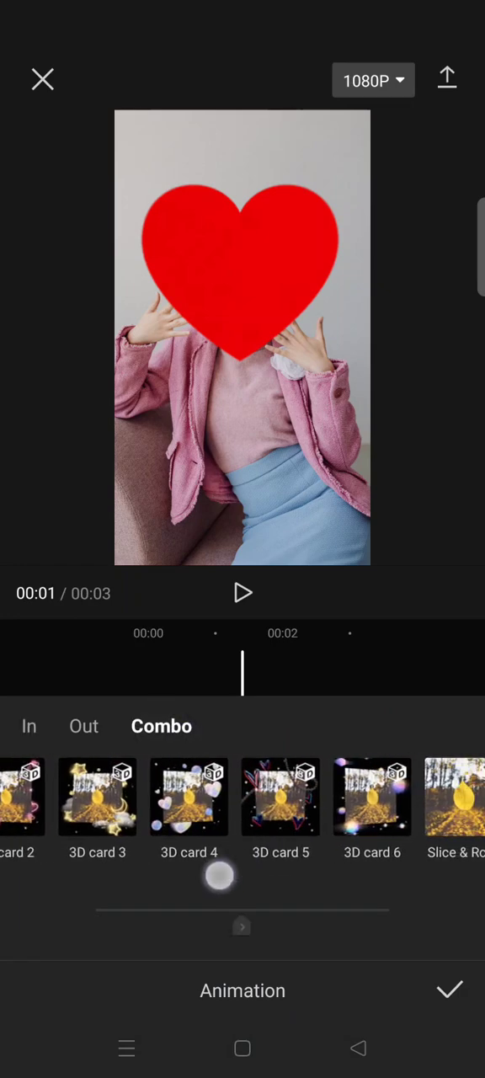
scroll(left, 3)
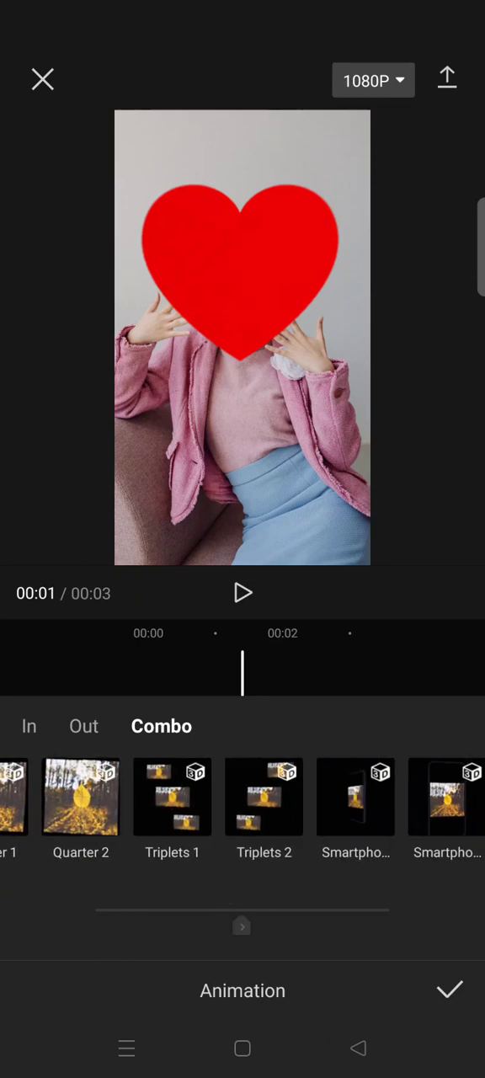
click(248, 797)
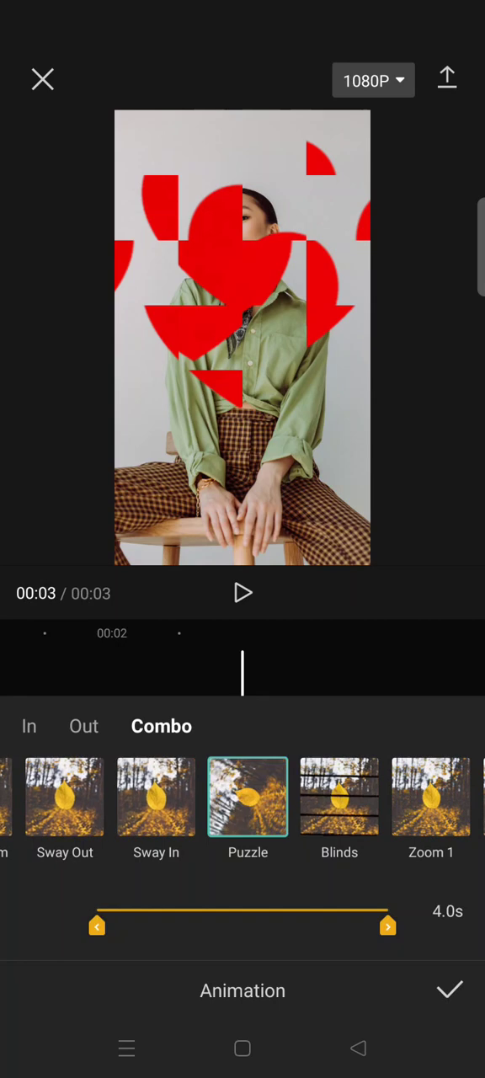
click(449, 990)
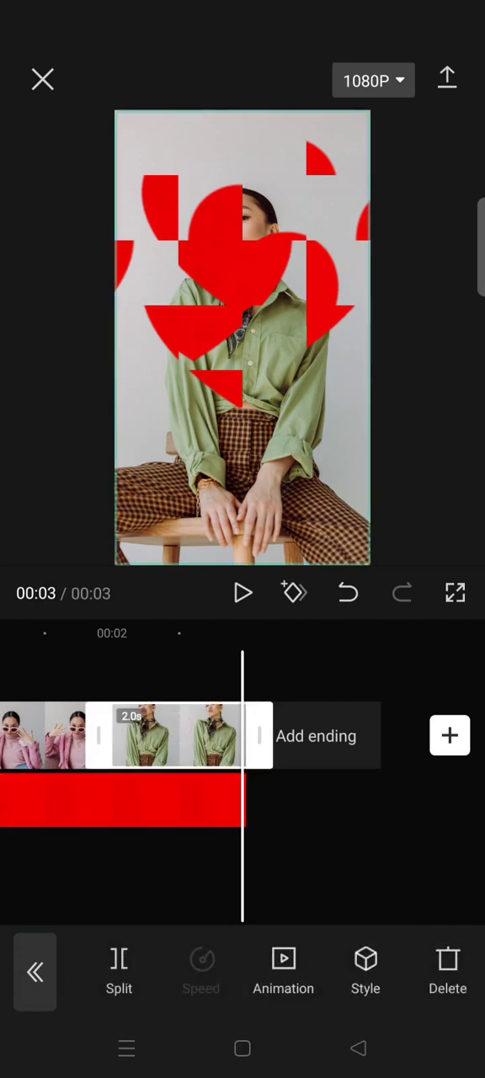
Add a Puzzle In animation to the second photo, set to 0.8 seconds
click(283, 968)
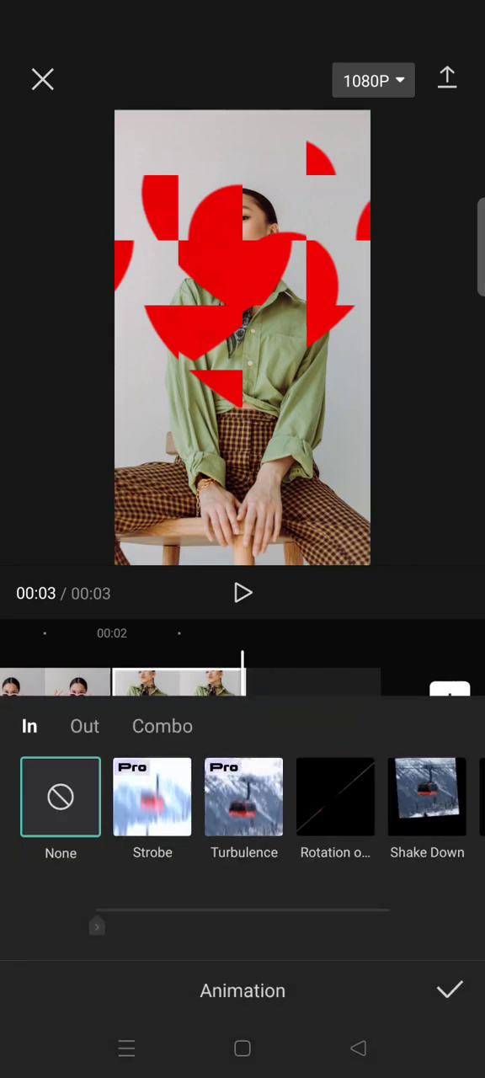
scroll(left, 3)
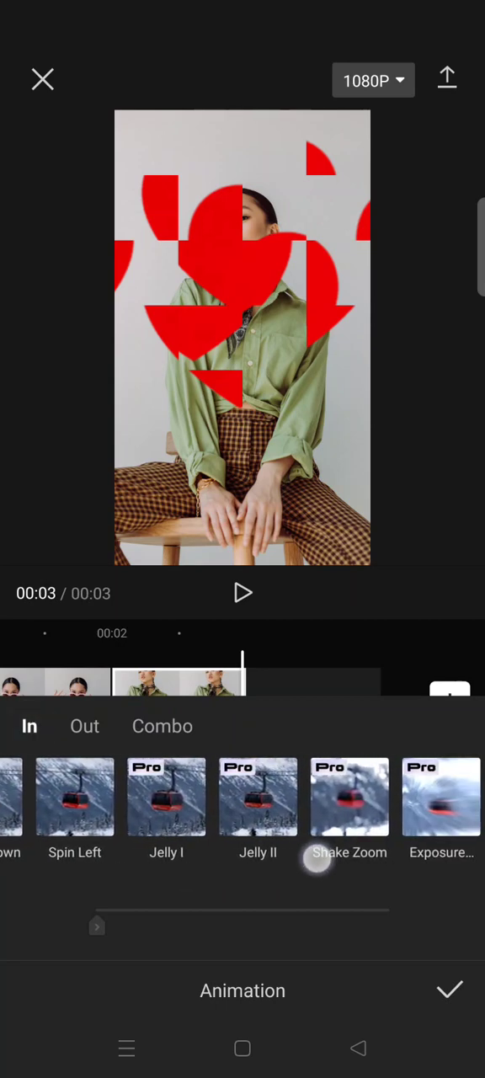
scroll(left, 3)
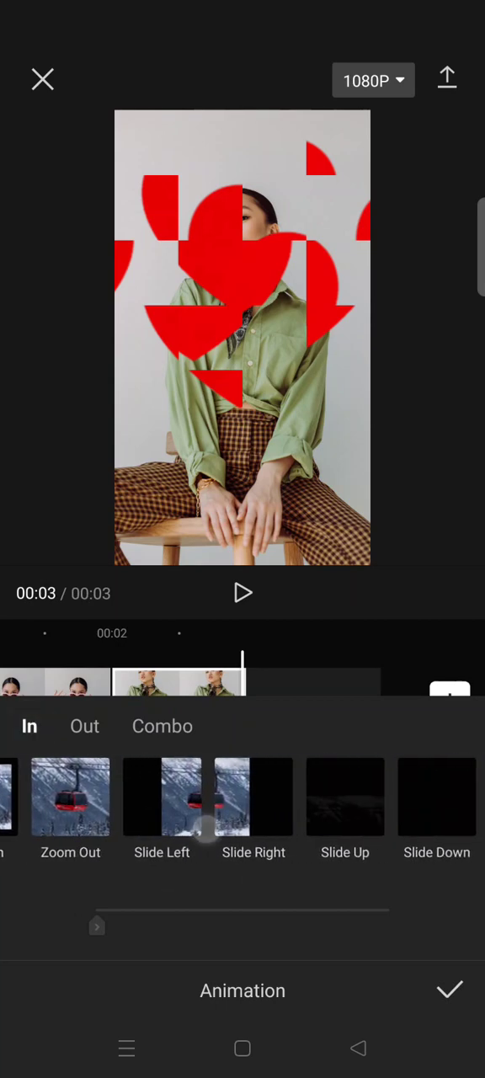
scroll(left, 3)
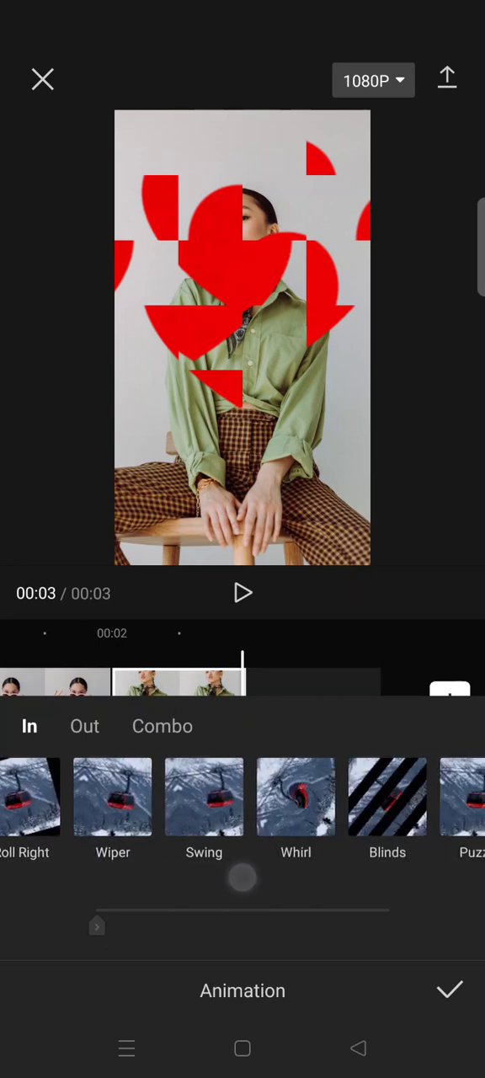
click(248, 796)
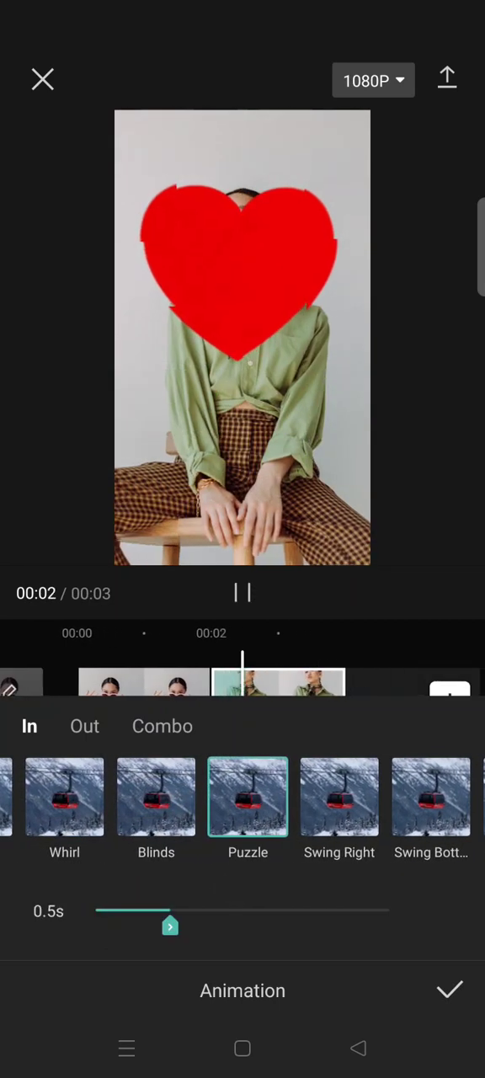
drag(169, 926, 180, 934)
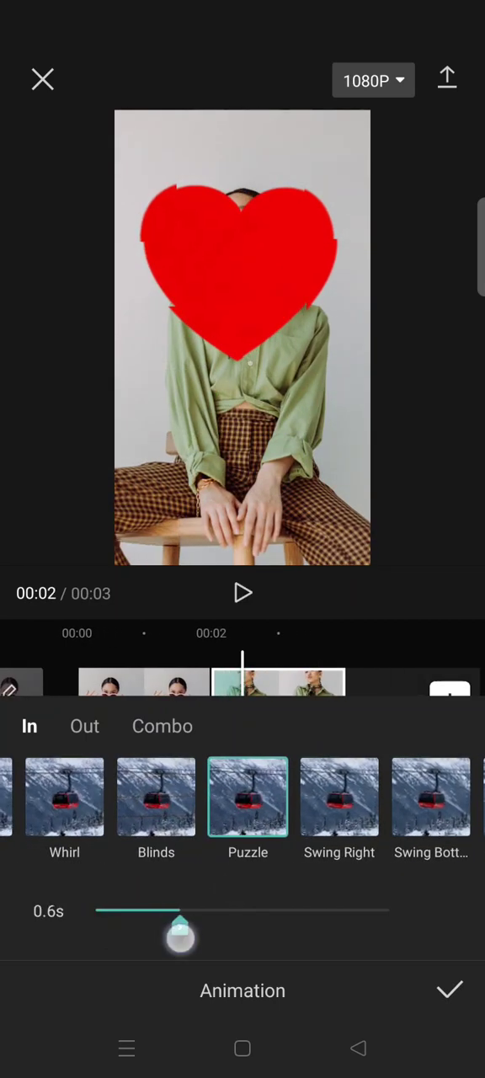
drag(181, 935, 227, 927)
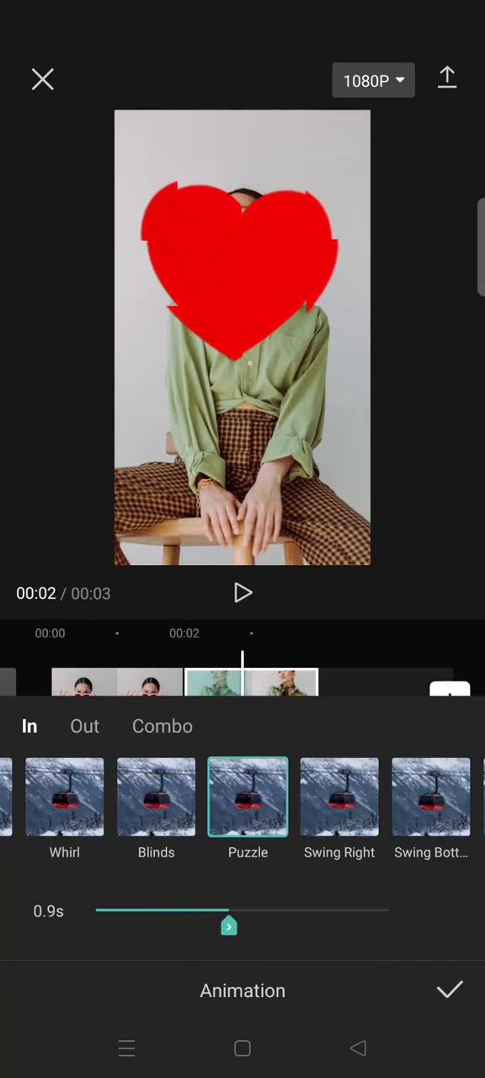
drag(229, 926, 192, 926)
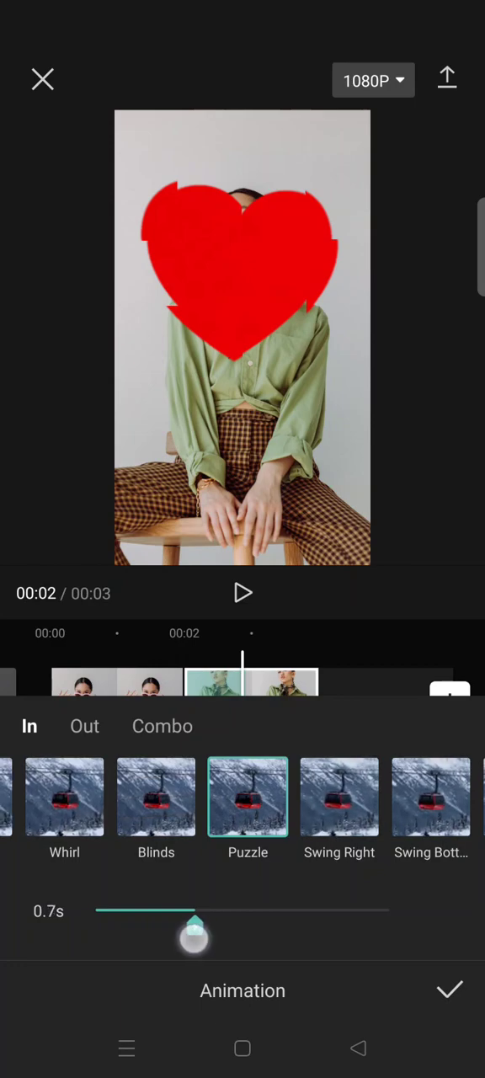
drag(192, 937, 192, 927)
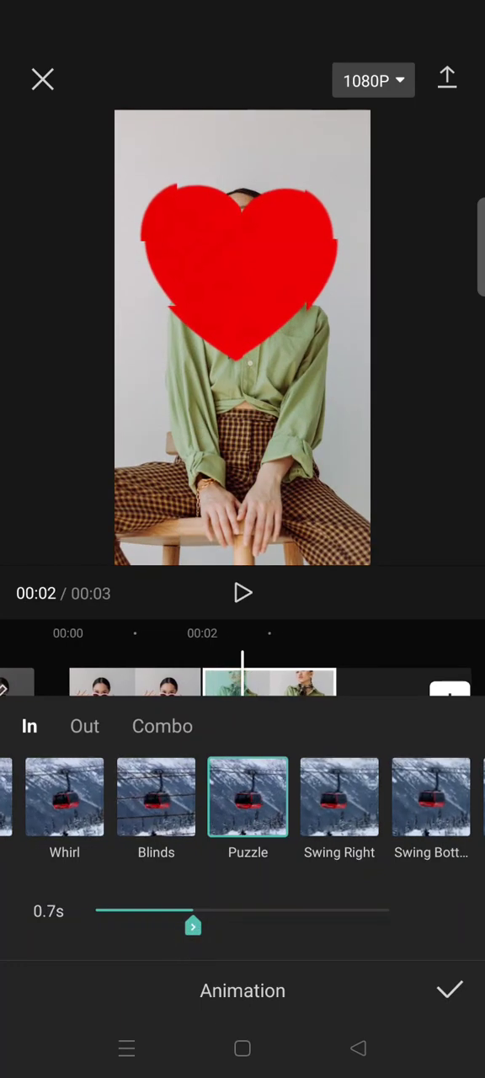
drag(193, 925, 219, 926)
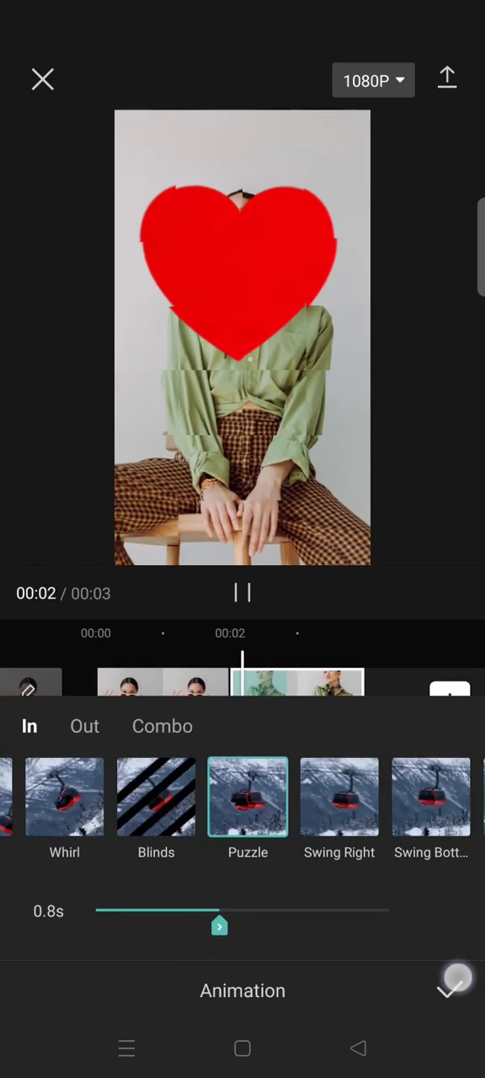
click(453, 985)
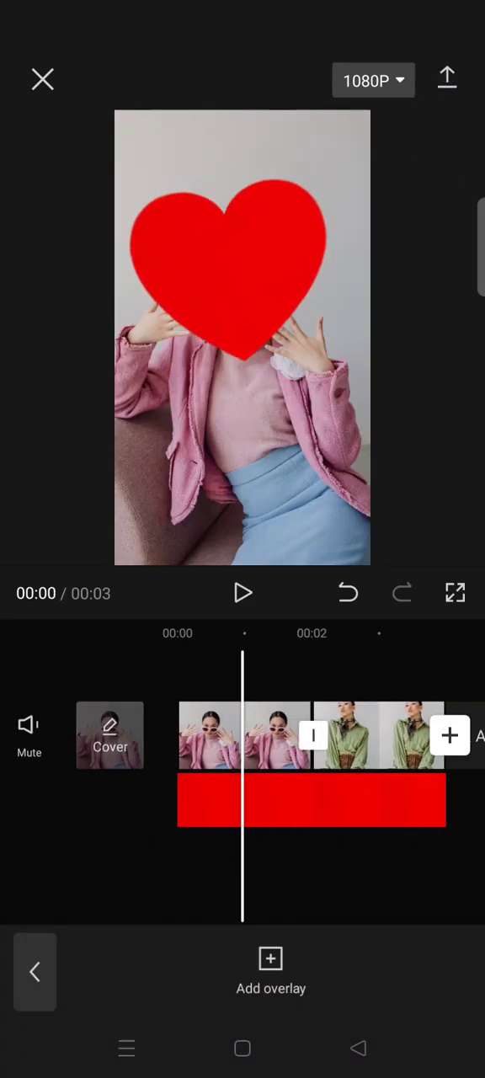
Remove the old heart overlay and pick the 4-second red heart video from the gallery
click(447, 78)
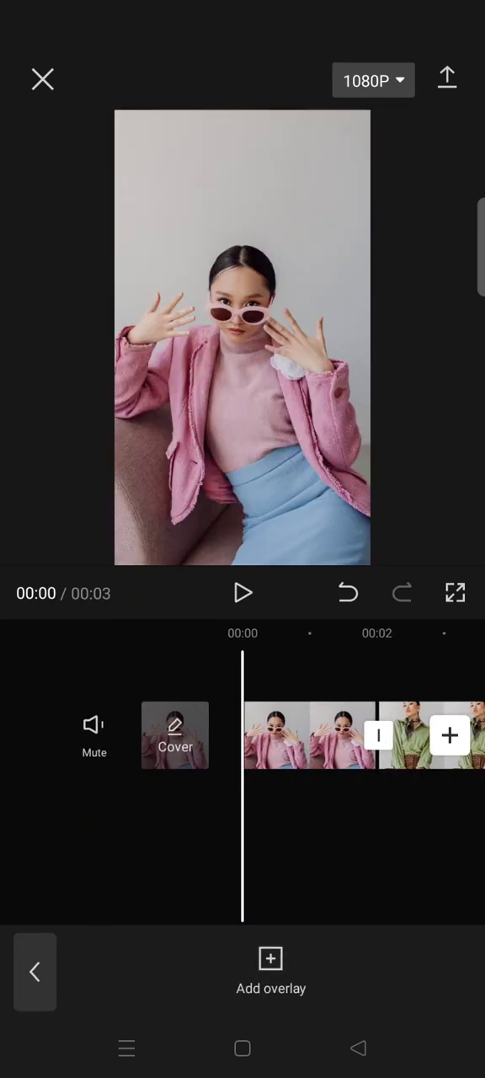
click(271, 968)
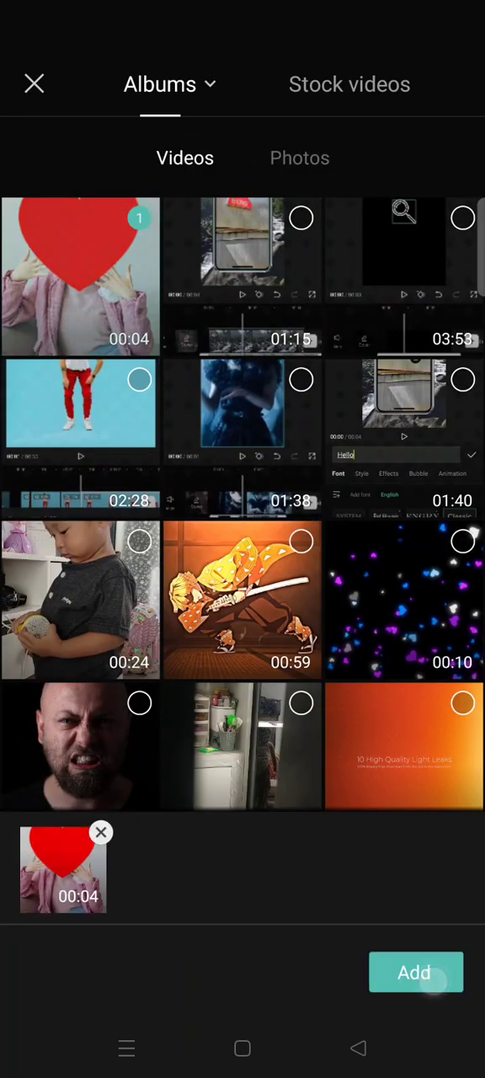
Insert the 4-second heart video as an overlay track above the photos
click(416, 971)
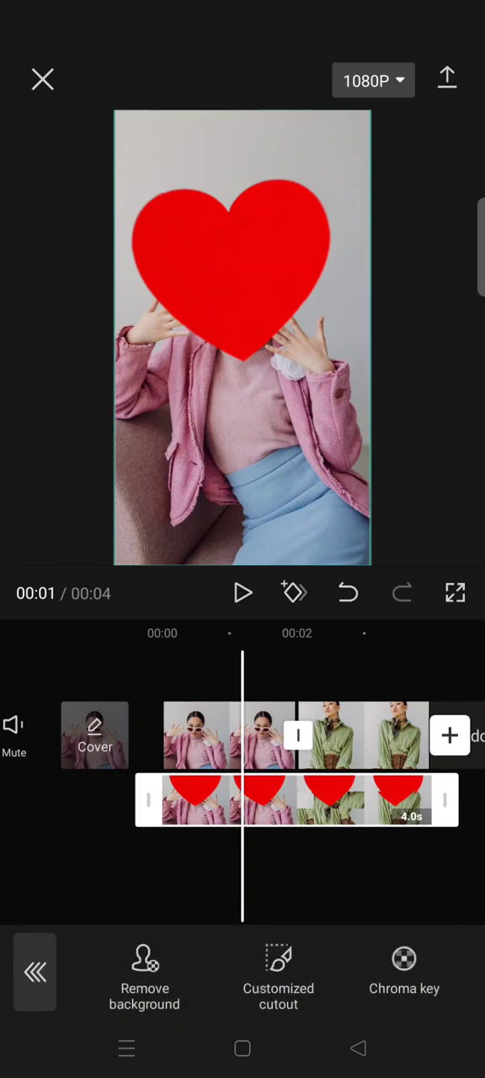
Chroma-key the heart overlay's red, adjusting Intensity and setting Shadow to 100
click(404, 973)
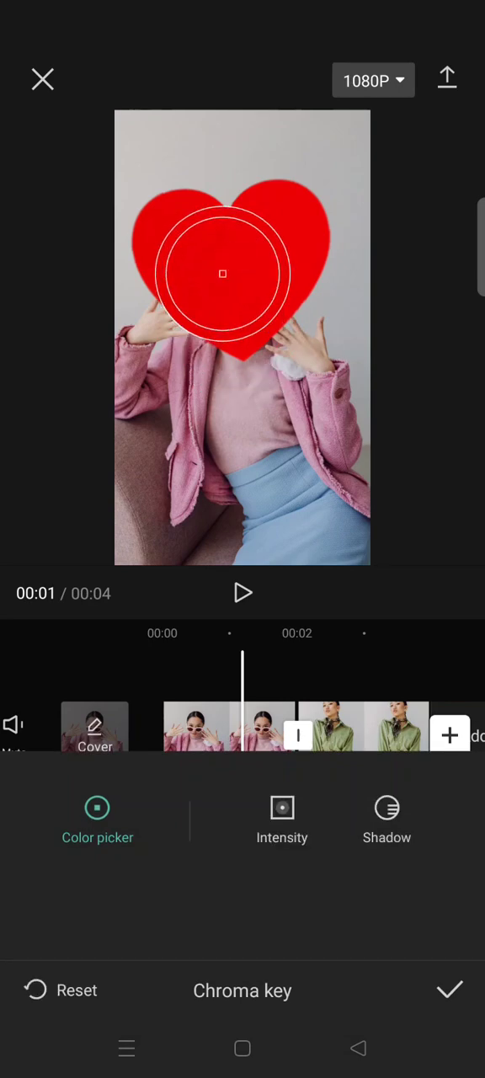
click(282, 816)
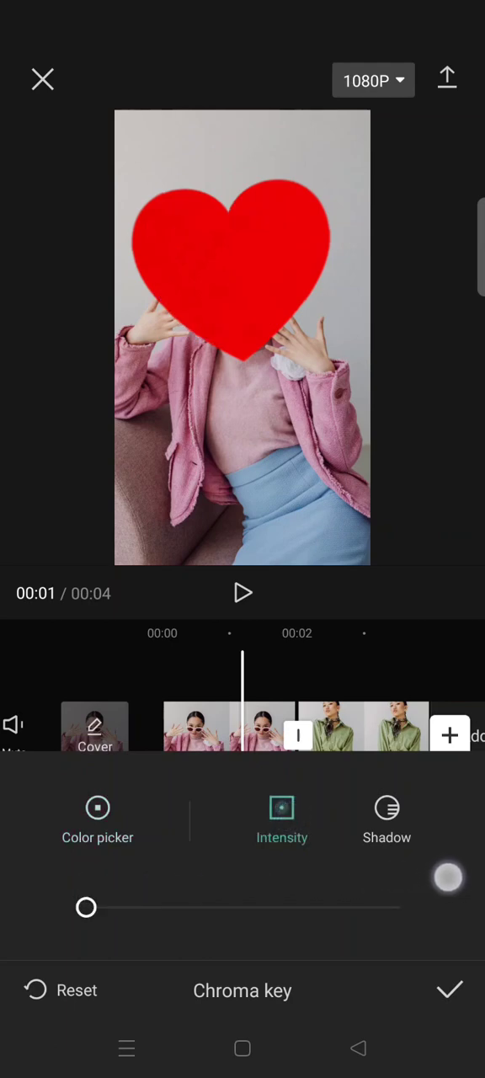
click(386, 808)
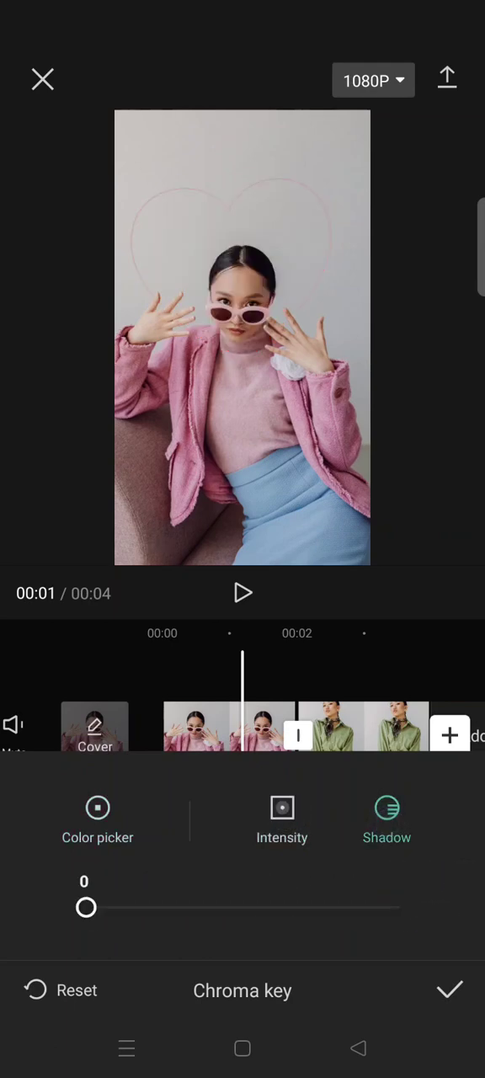
drag(85, 907, 399, 907)
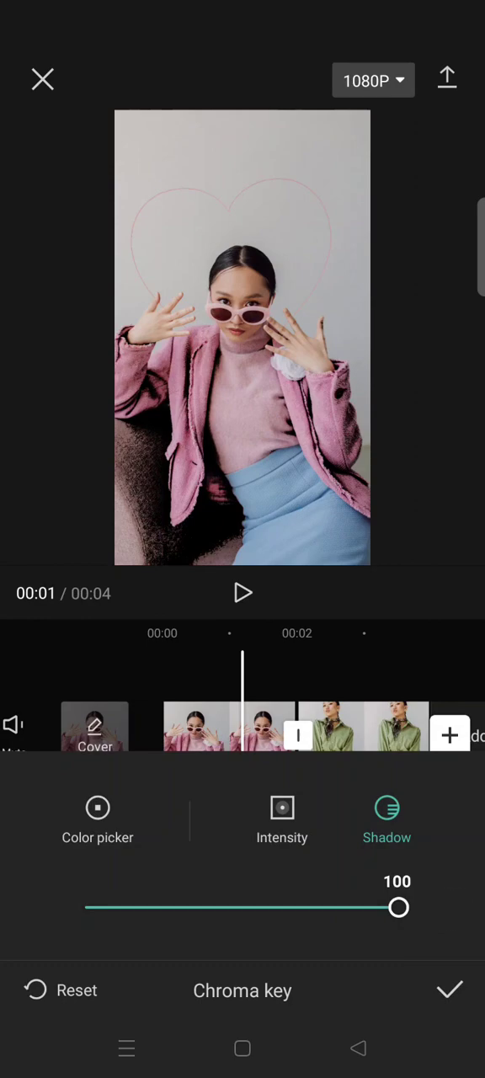
click(449, 989)
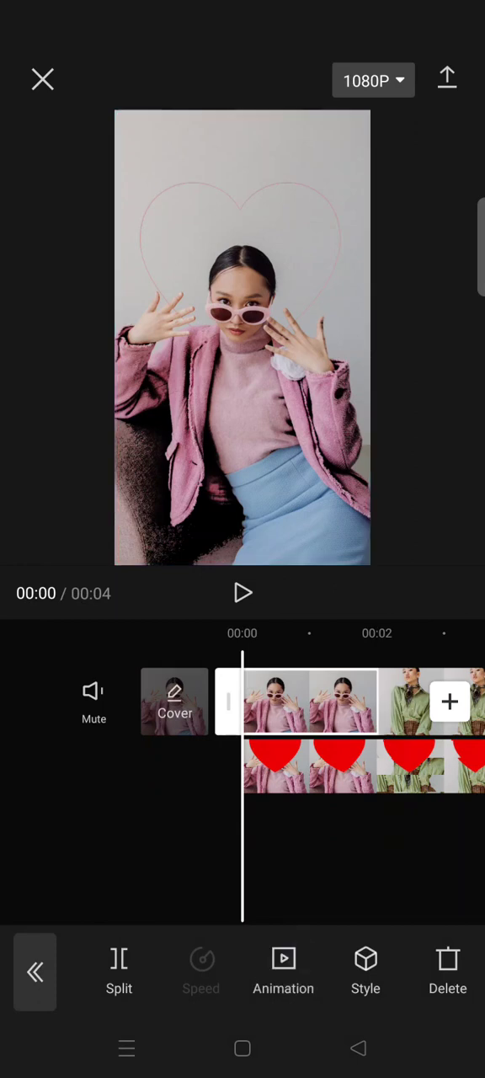
Apply the 2-second Fall Right combo animation to the first photo
click(283, 968)
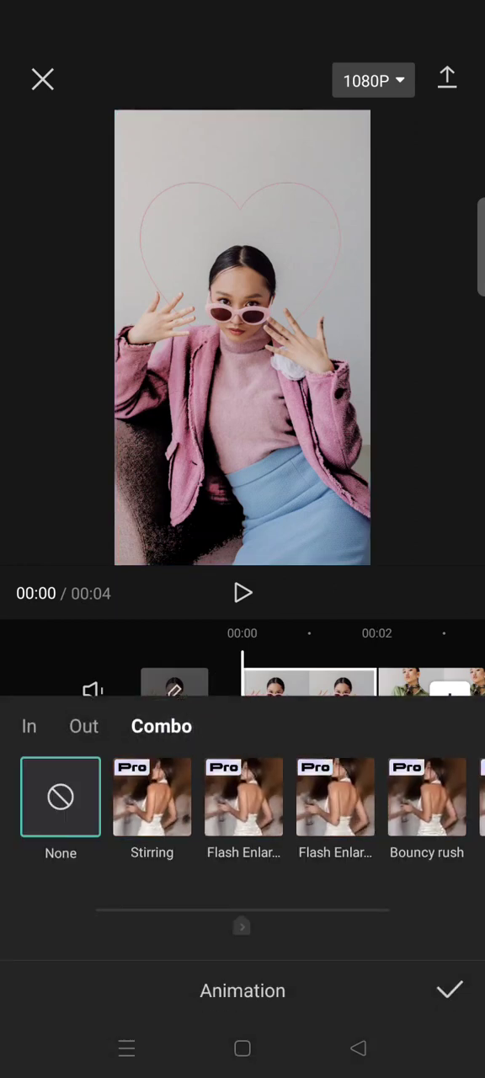
scroll(left, 3)
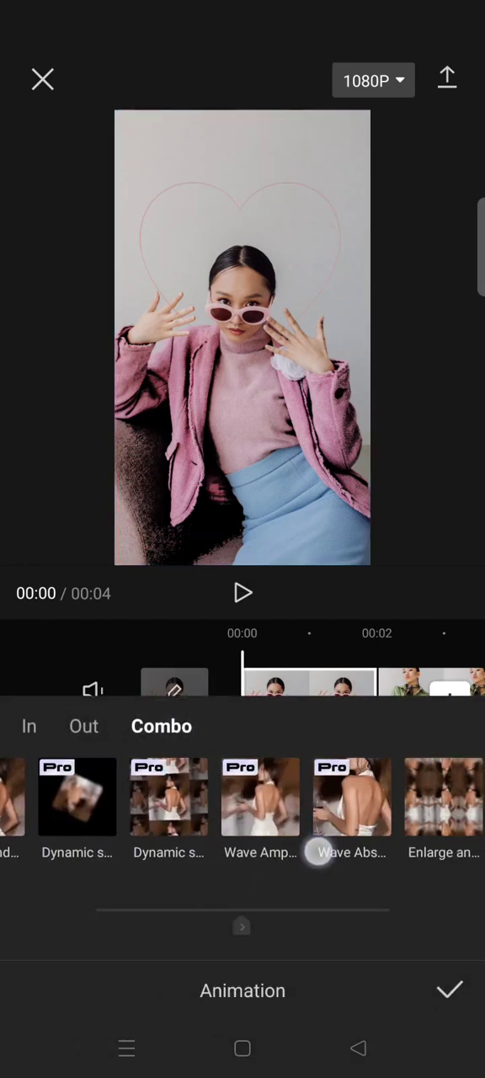
scroll(left, 3)
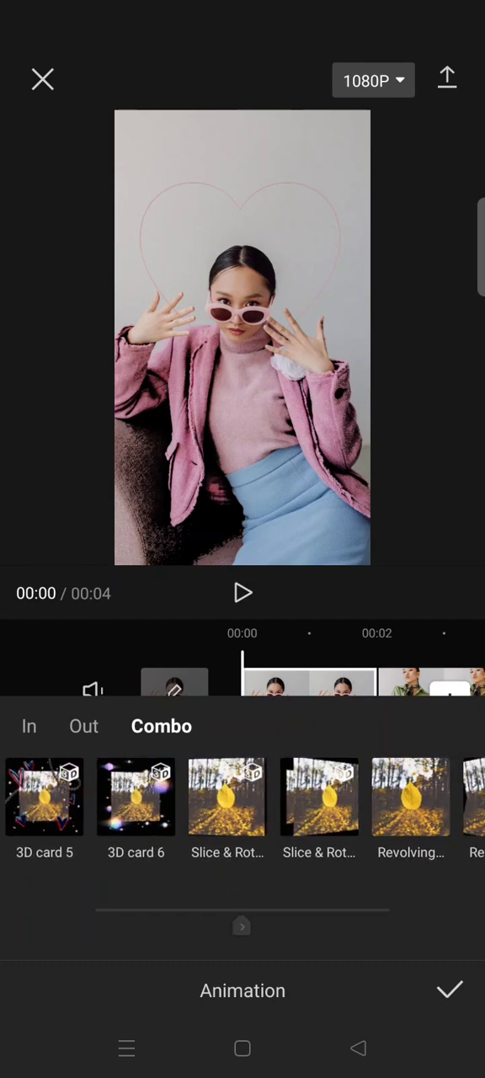
click(247, 796)
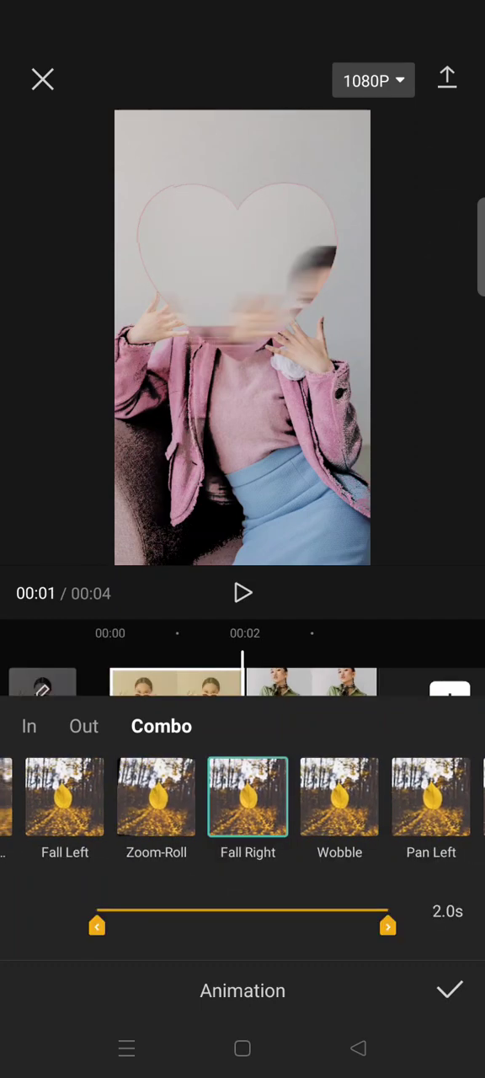
click(449, 989)
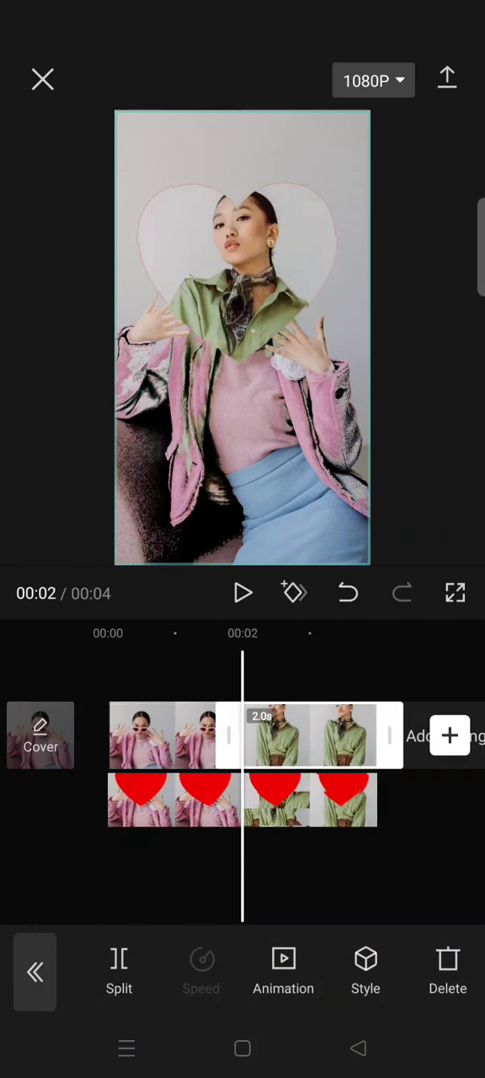
Apply the 2-second Fall Bottom Right combo animation to the second photo
click(282, 969)
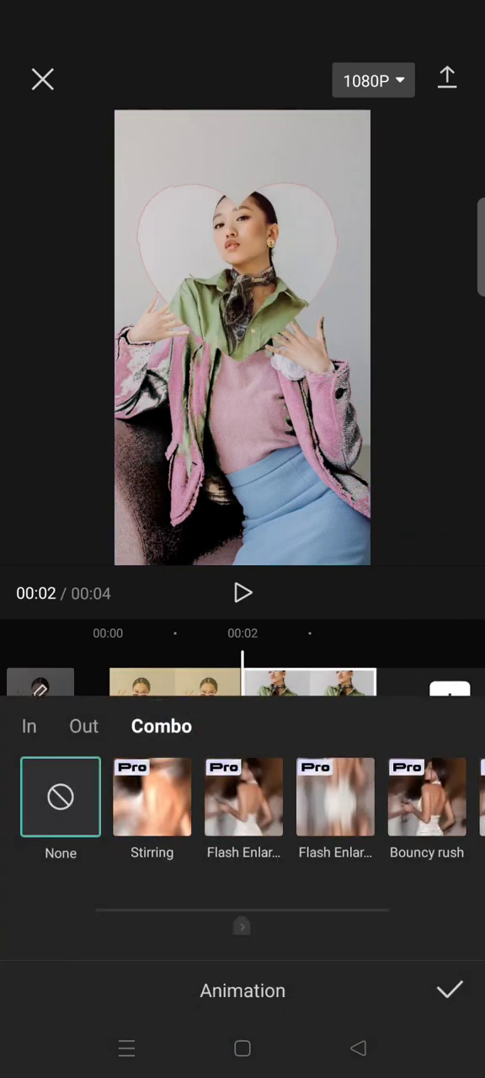
scroll(left, 3)
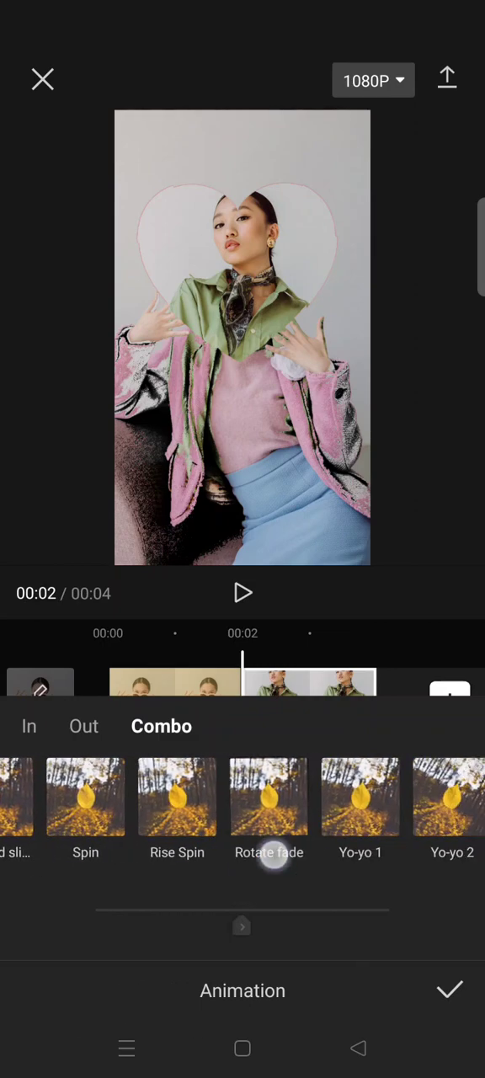
scroll(left, 3)
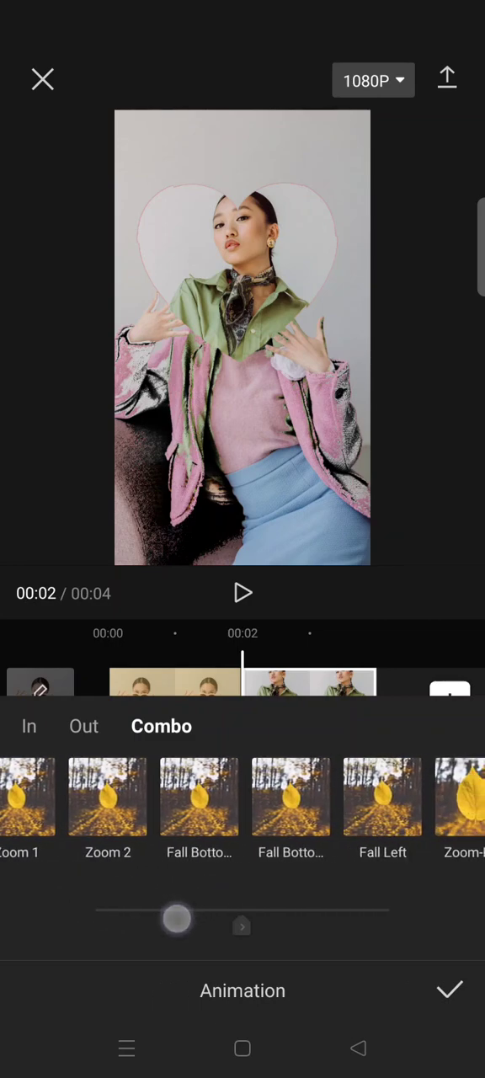
click(247, 798)
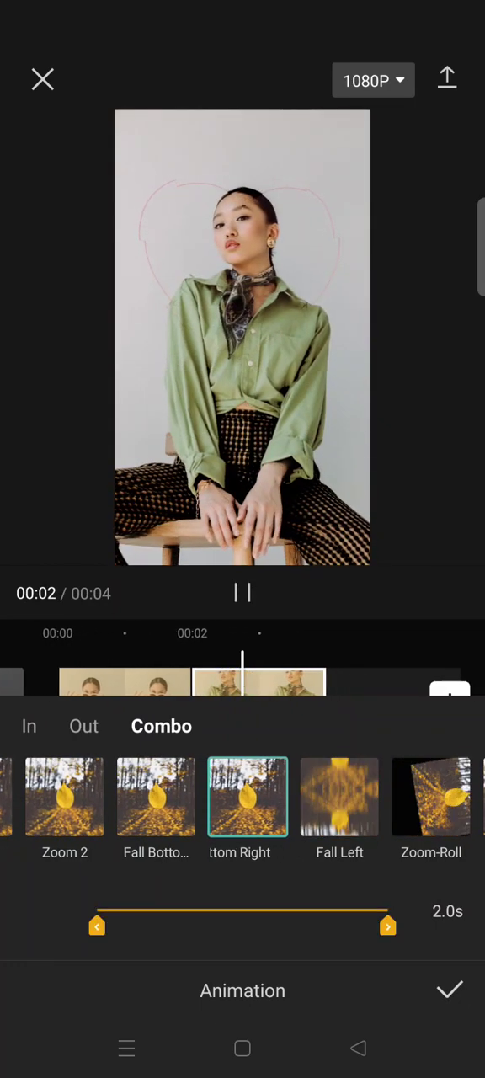
click(448, 991)
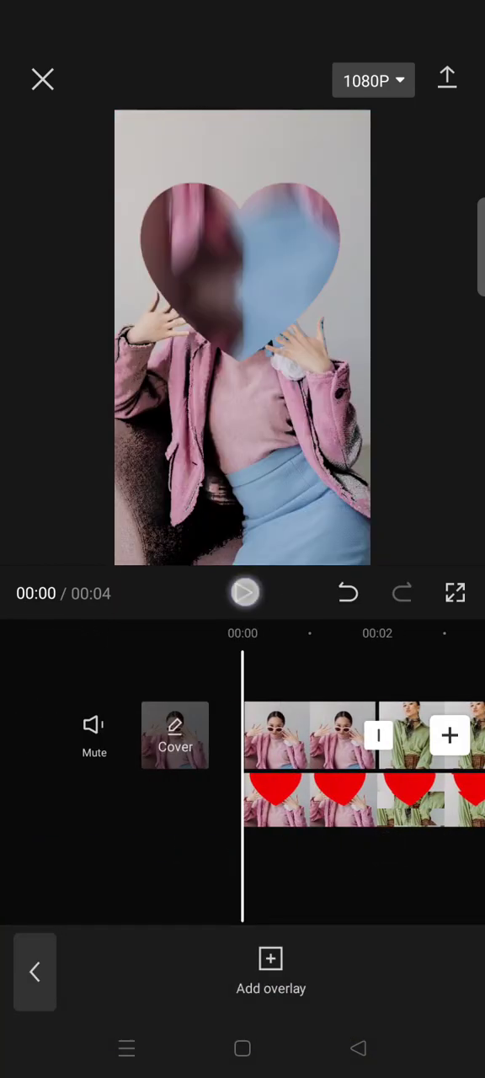
click(244, 592)
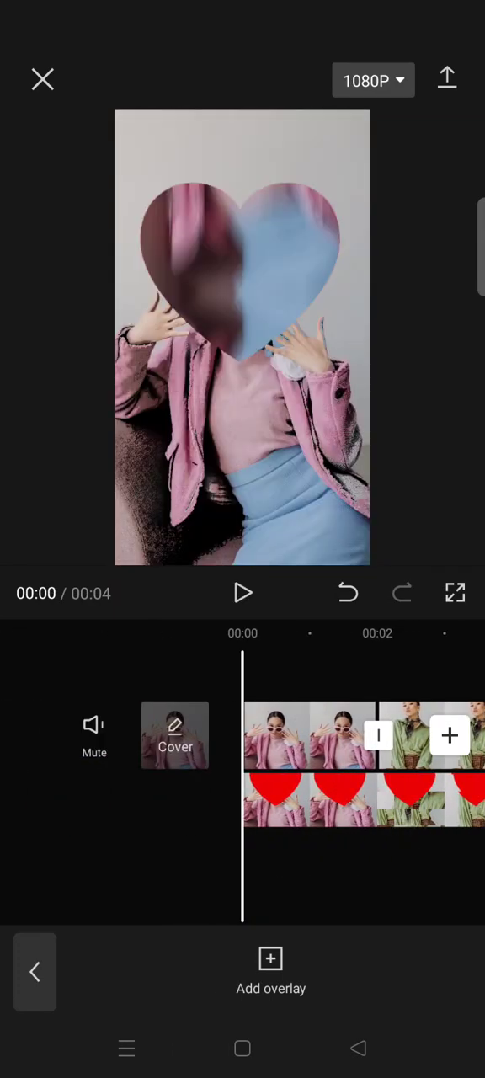
click(243, 593)
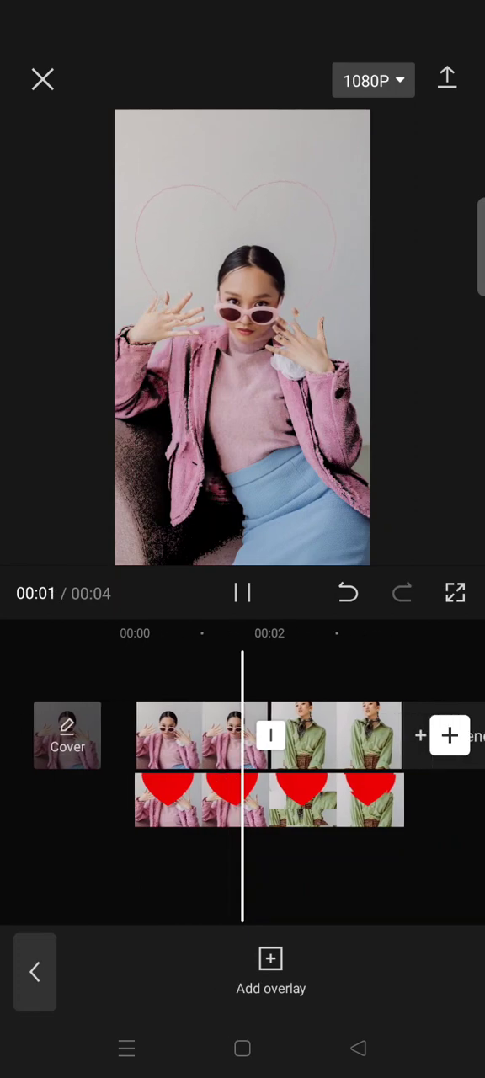